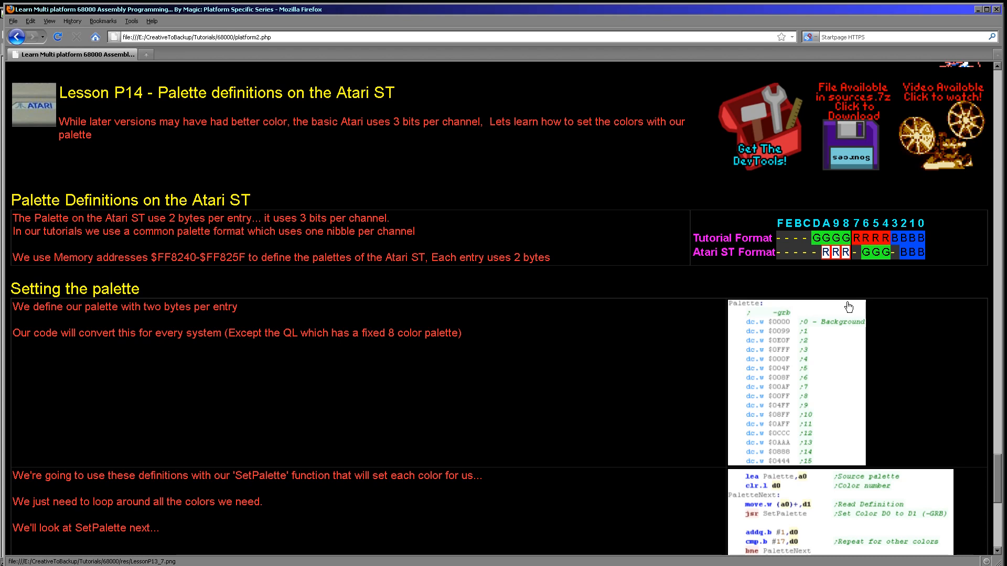
pyautogui.moveTo(158, 261)
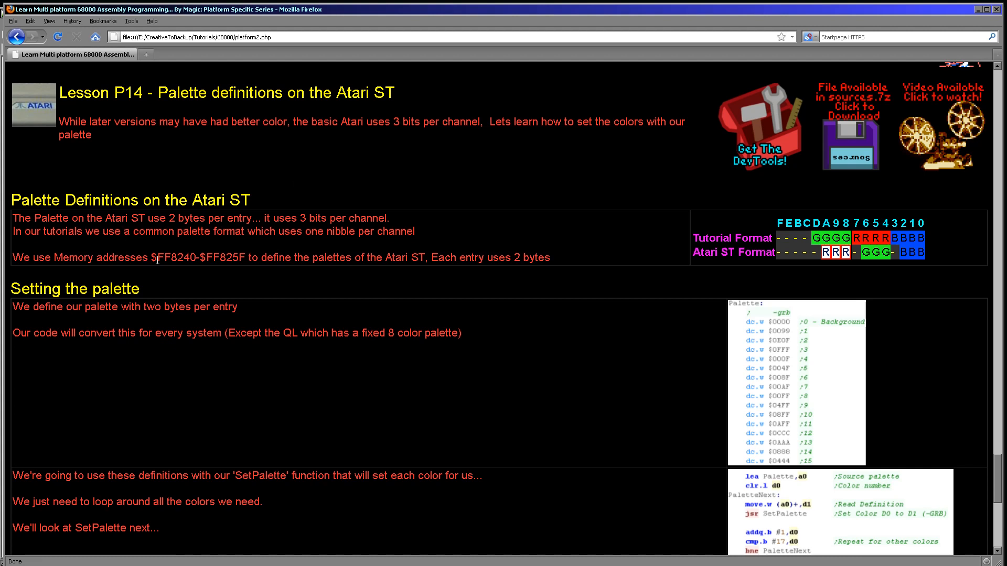
# - Run PROG.TOS from the Steem Engine desktop, then return to the palette source in Notepad++
pyautogui.doubleClick(174, 257)
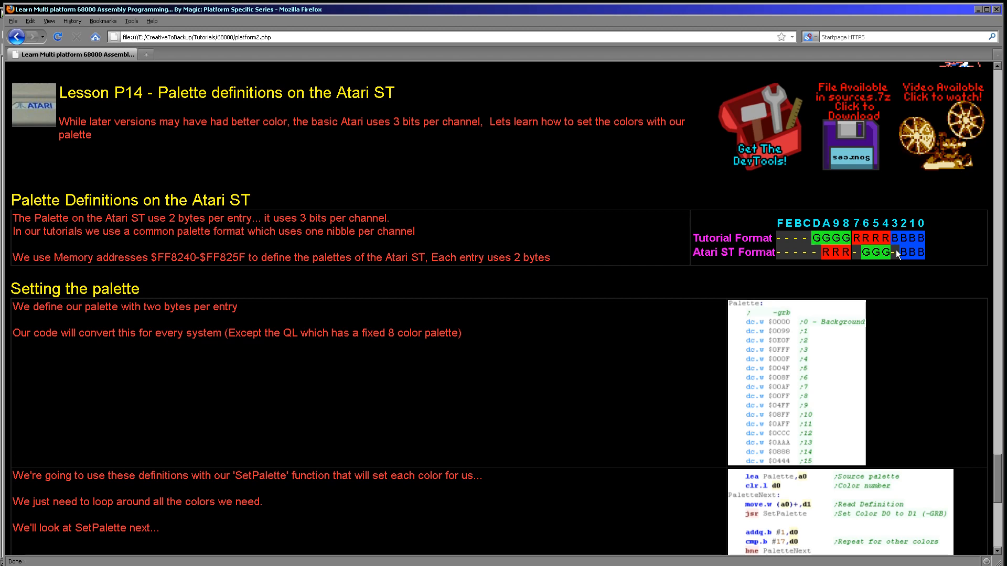
pyautogui.moveTo(807, 219)
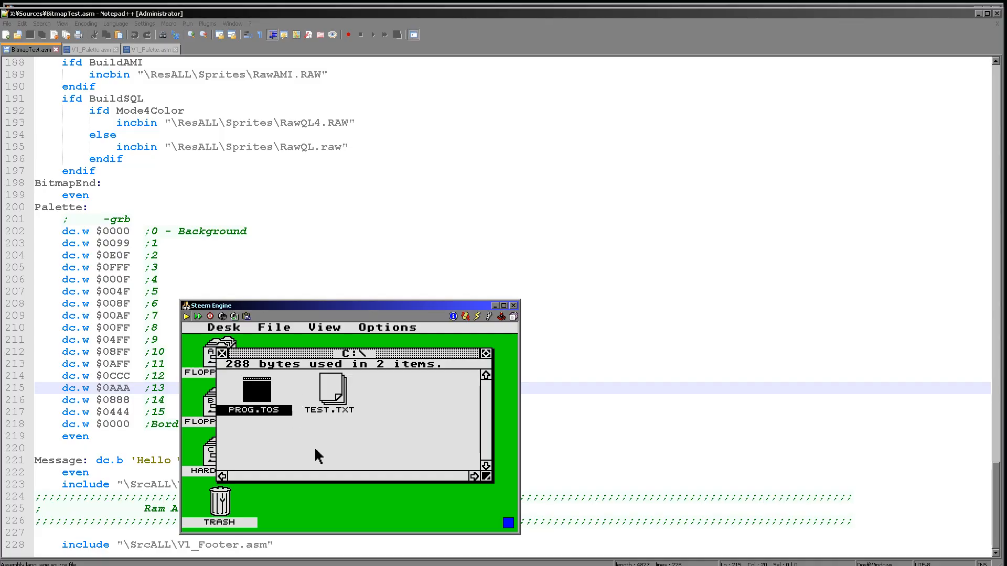
pyautogui.doubleClick(253, 390)
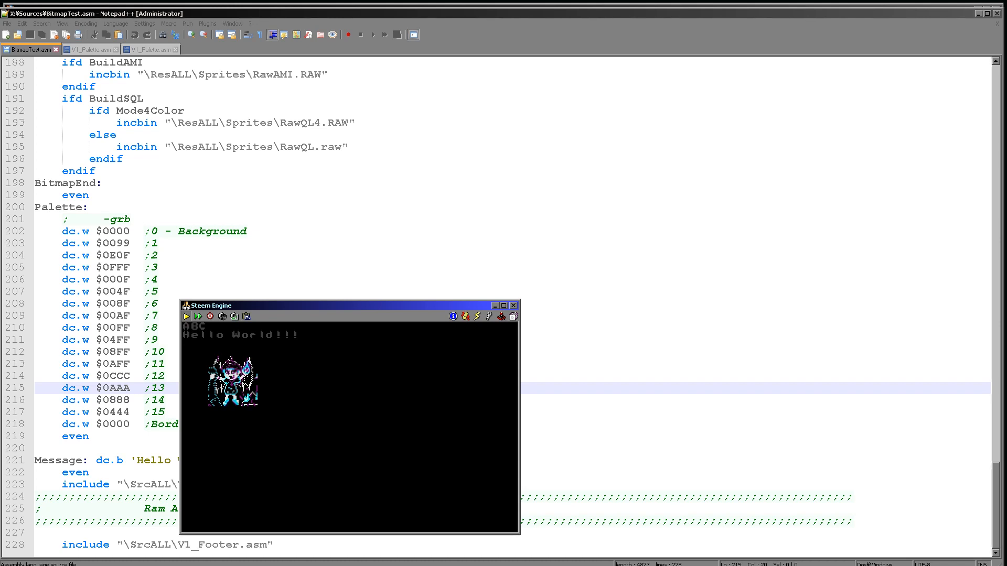
pyautogui.click(512, 305)
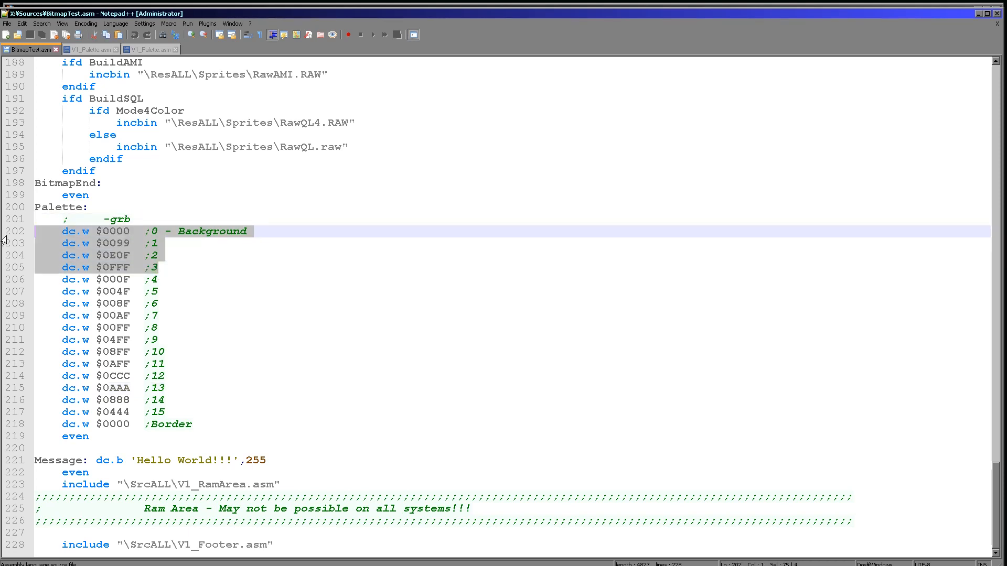
# - Highlight the palette entries, then search for 'Palette' to reach the lea Palette,a0 line 137
pyautogui.click(151, 267)
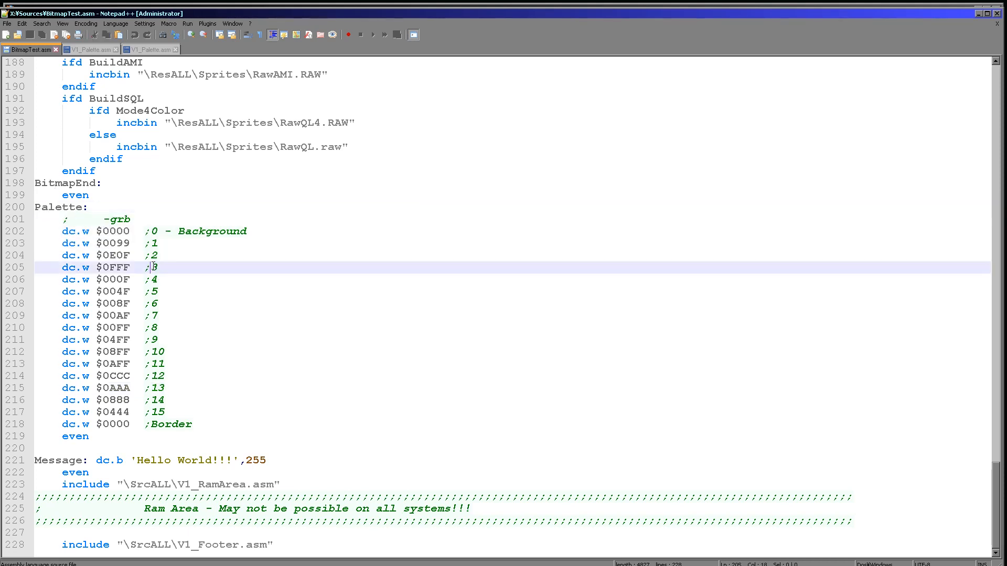
pyautogui.doubleClick(115, 231)
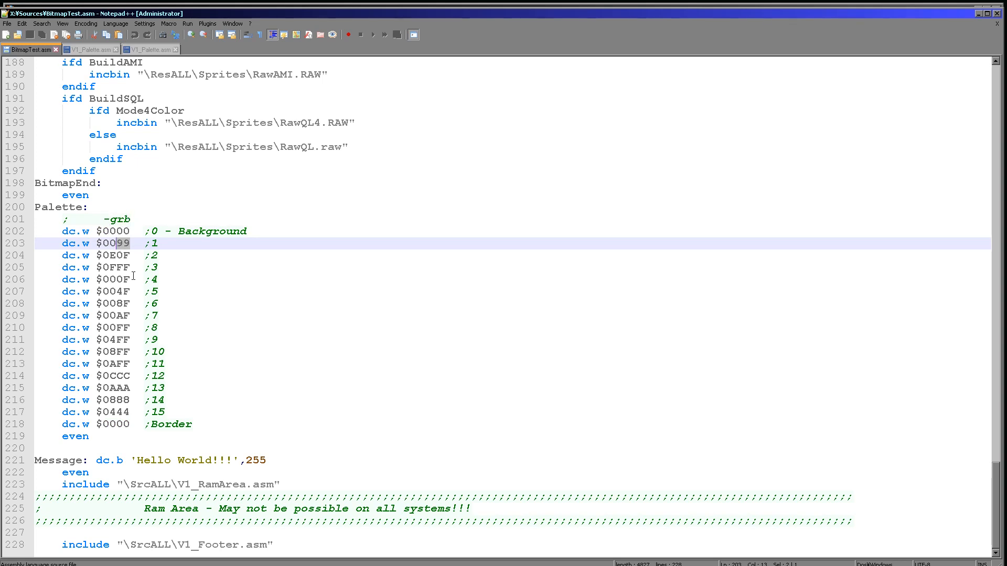
pyautogui.click(119, 254)
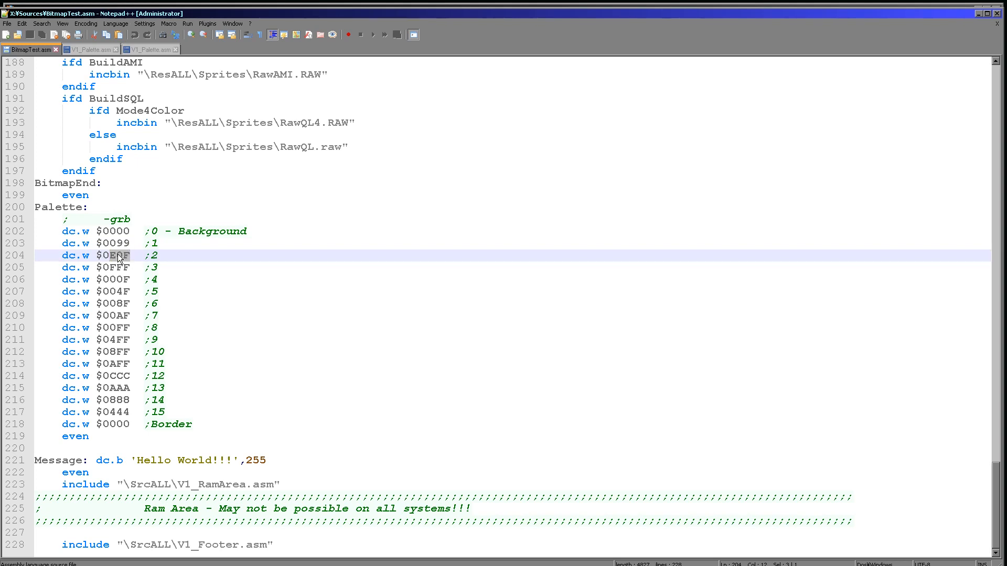
pyautogui.click(114, 267)
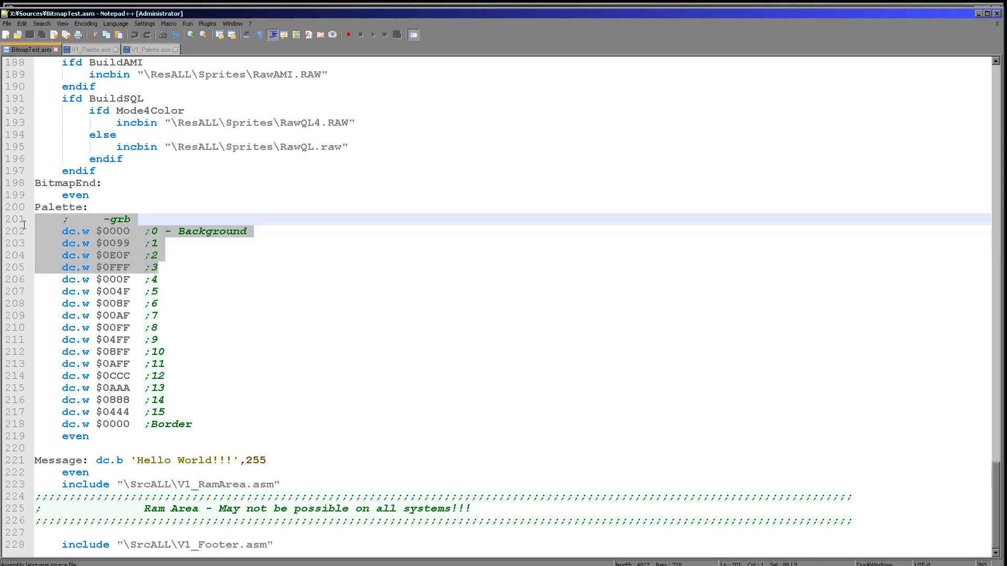
pyautogui.click(226, 292)
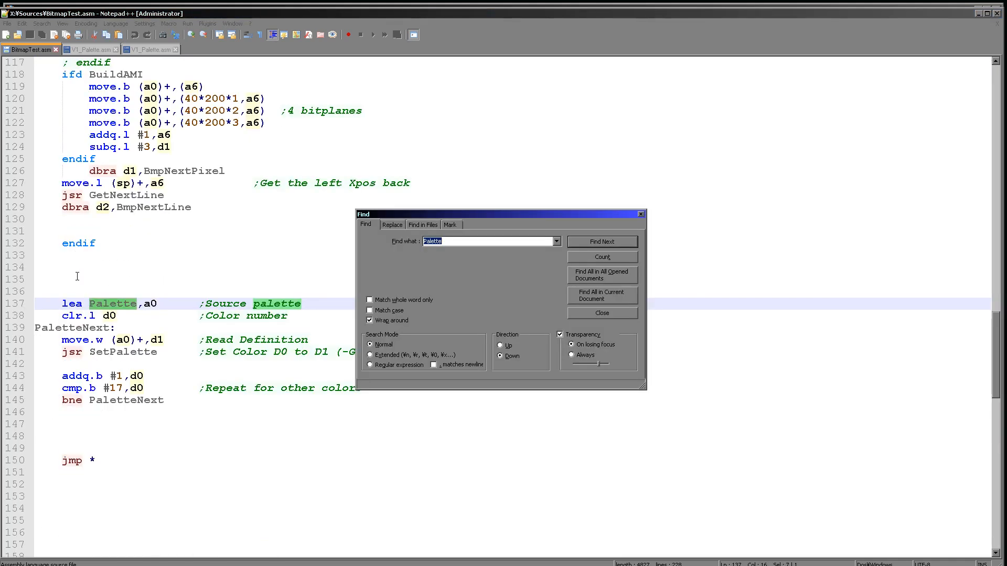
# - Close Find, step through the colour loop and SetPalette call, then switch to V1_Palette.asm
pyautogui.click(601, 314)
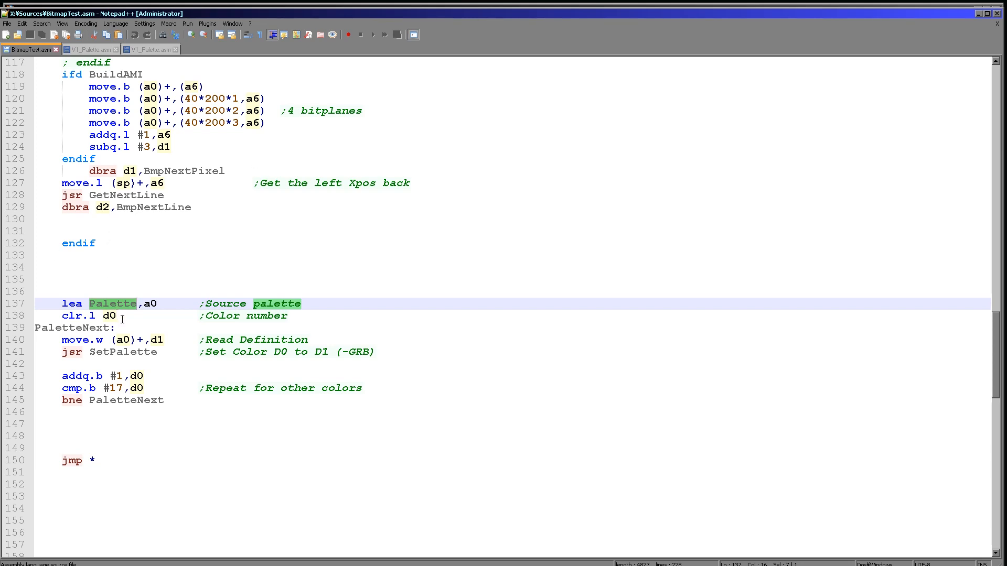
pyautogui.click(155, 303)
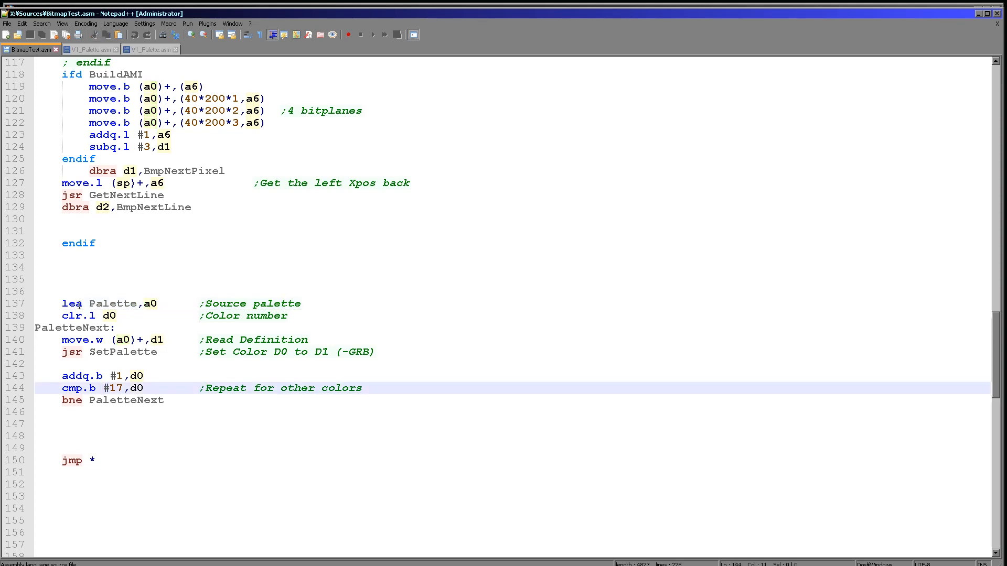
pyautogui.click(99, 303)
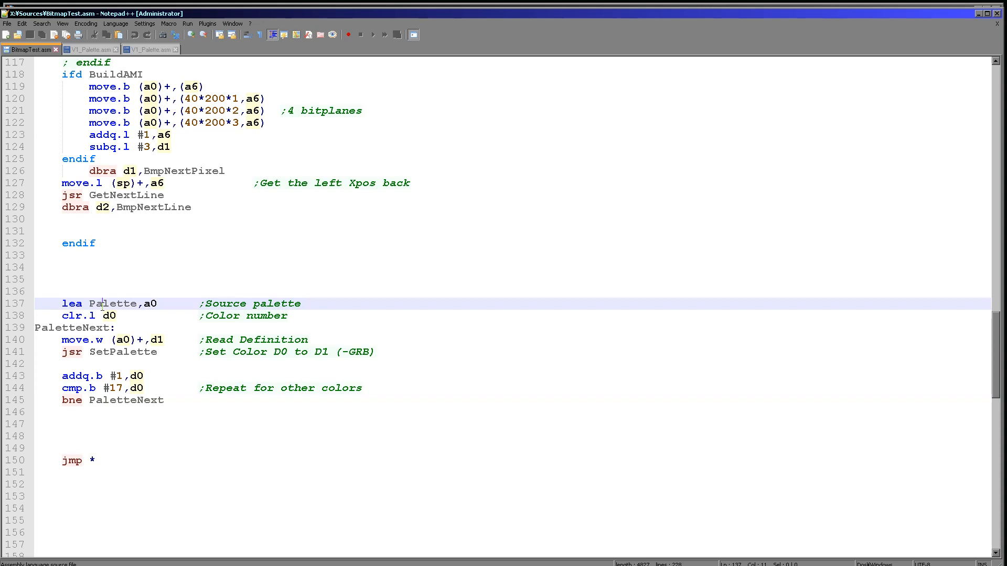
pyautogui.doubleClick(109, 315)
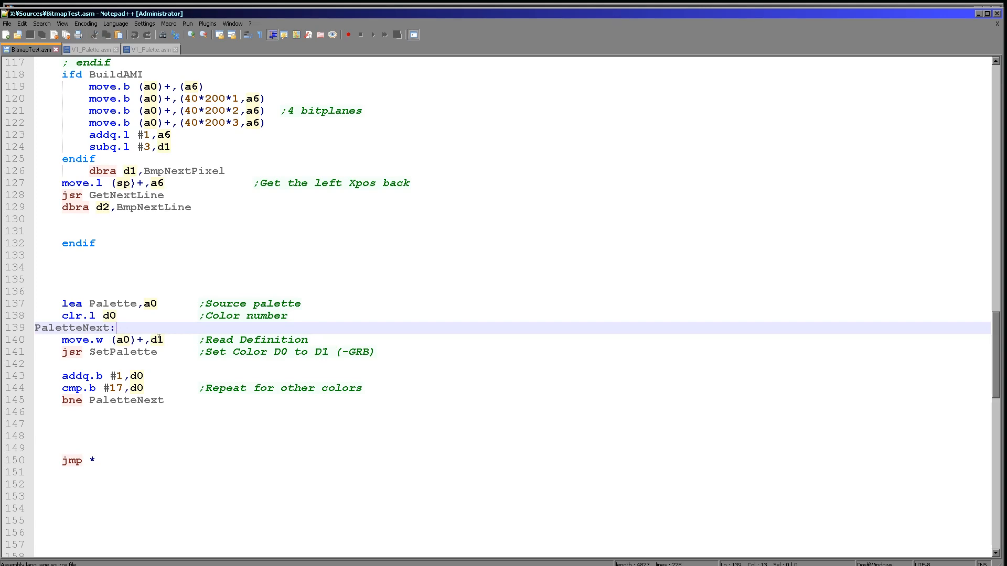
pyautogui.doubleClick(122, 352)
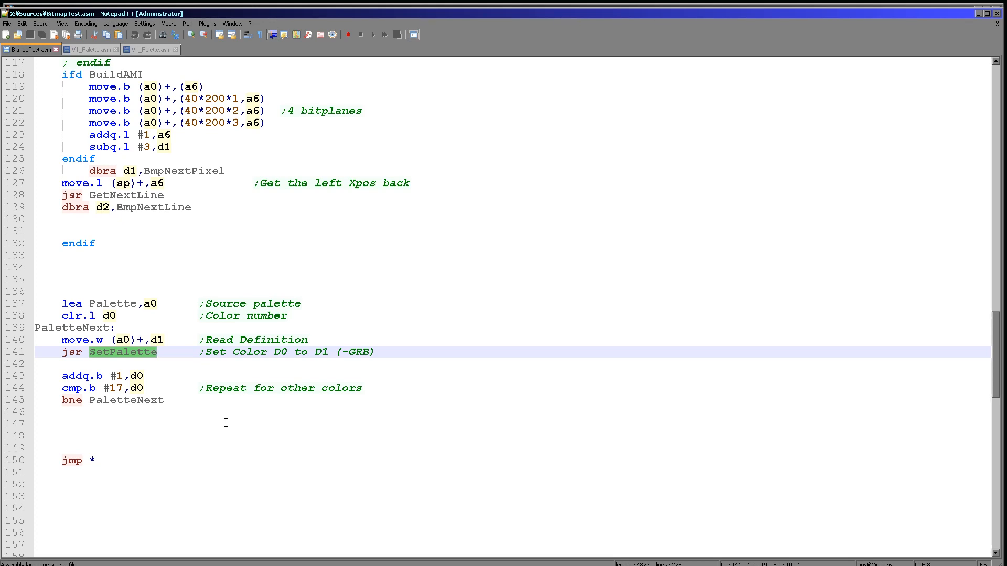
pyautogui.click(147, 50)
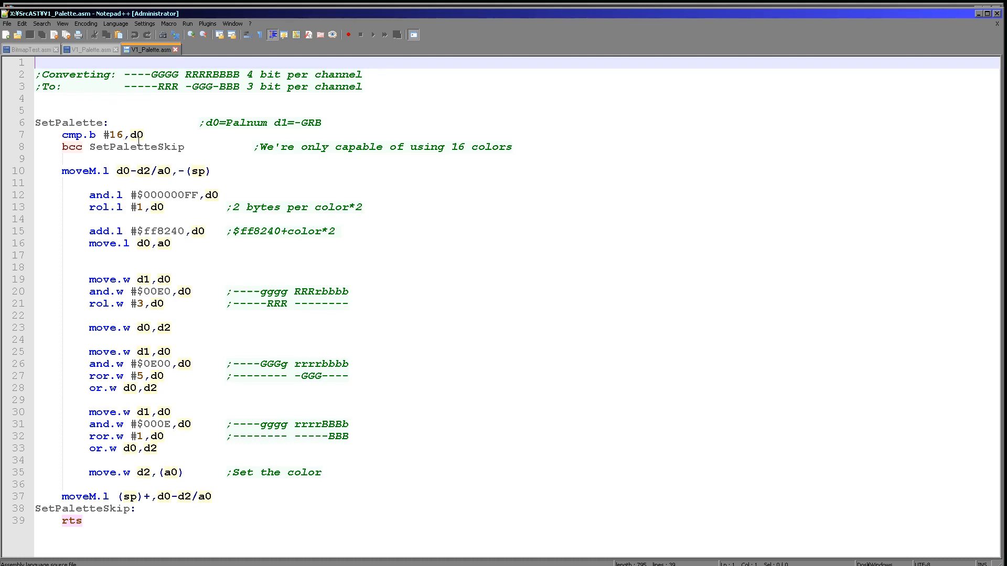
pyautogui.moveTo(118, 160)
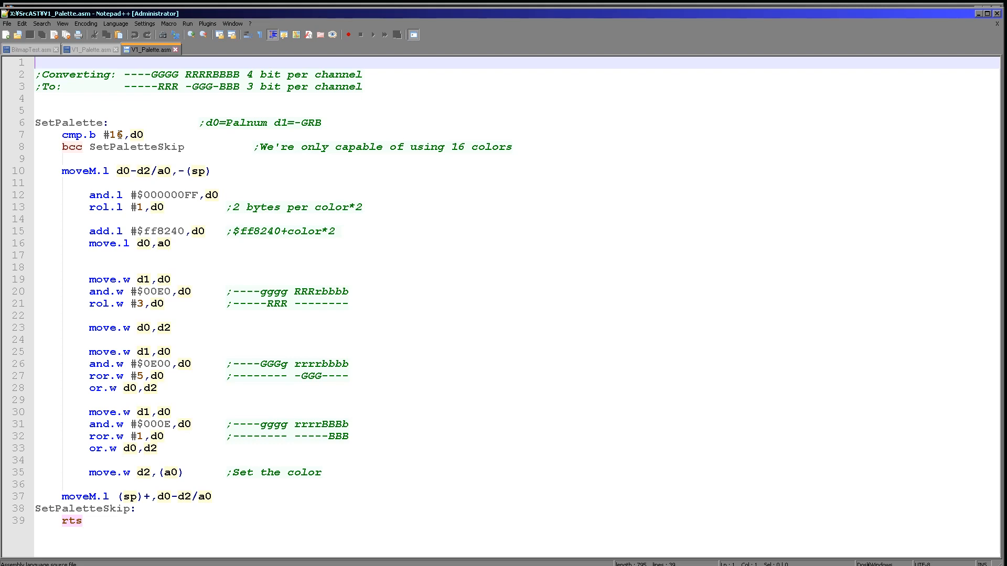
pyautogui.doubleClick(137, 146)
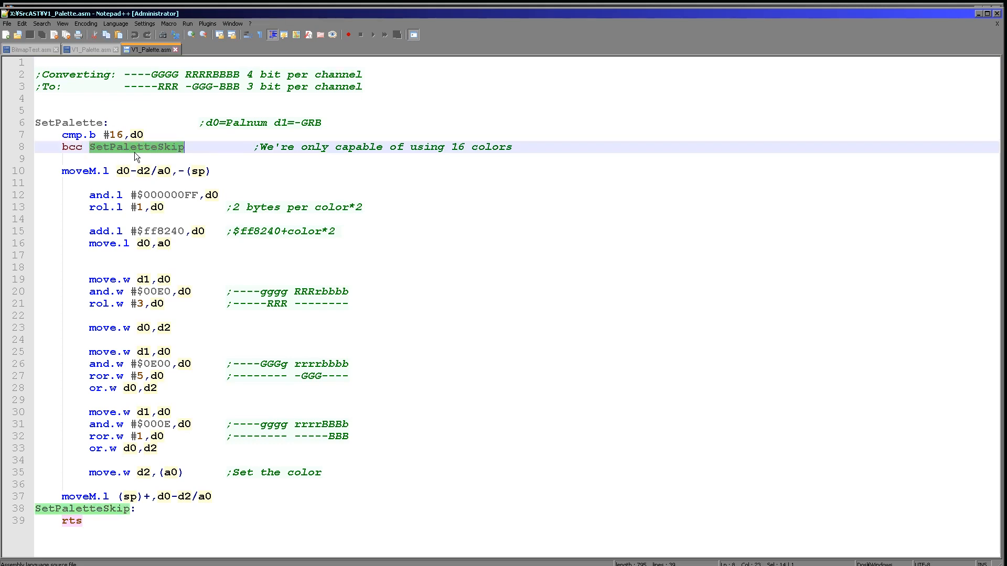
pyautogui.moveTo(122, 409)
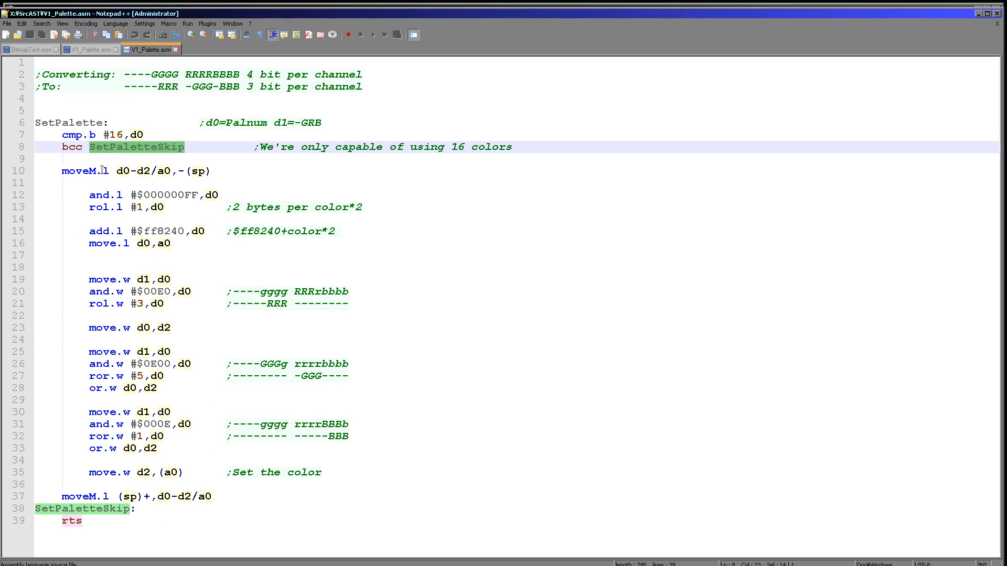
pyautogui.moveTo(154, 352)
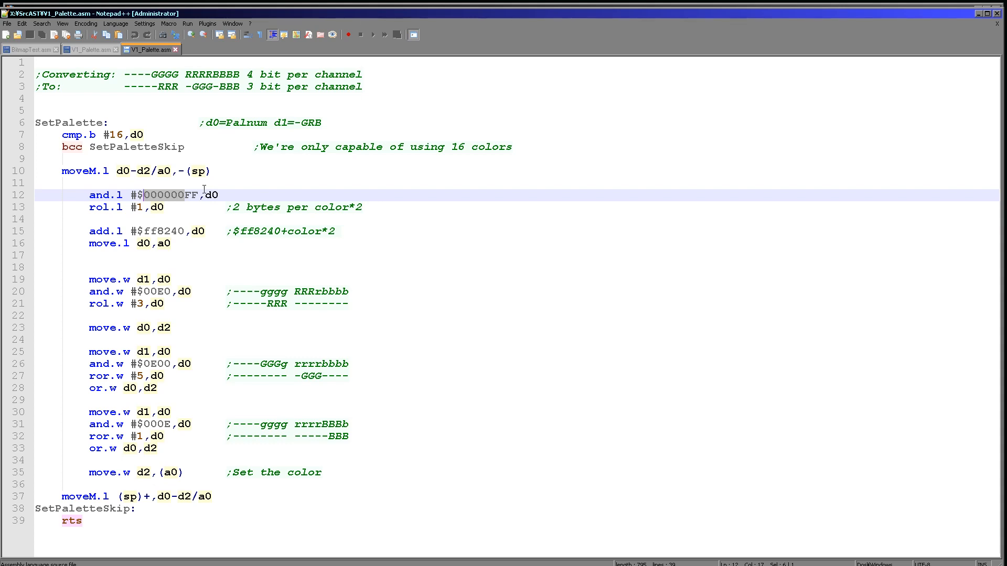
pyautogui.moveTo(163, 215)
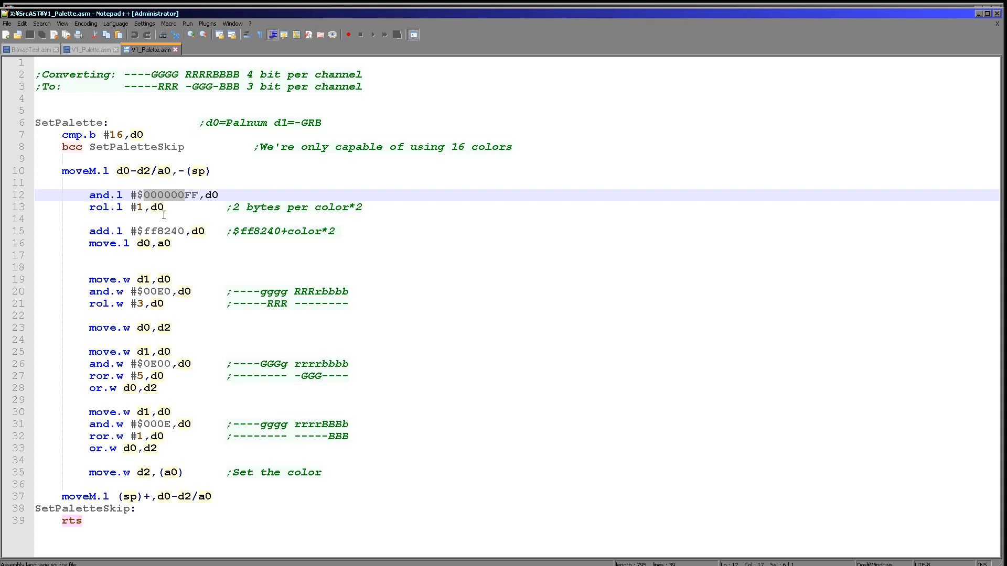
pyautogui.moveTo(259, 194)
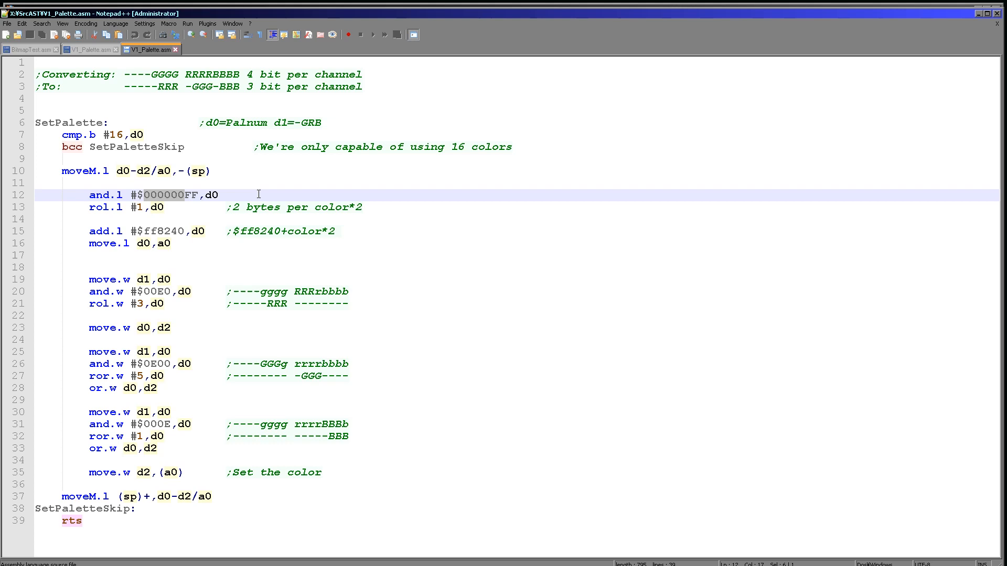
pyautogui.moveTo(262, 171)
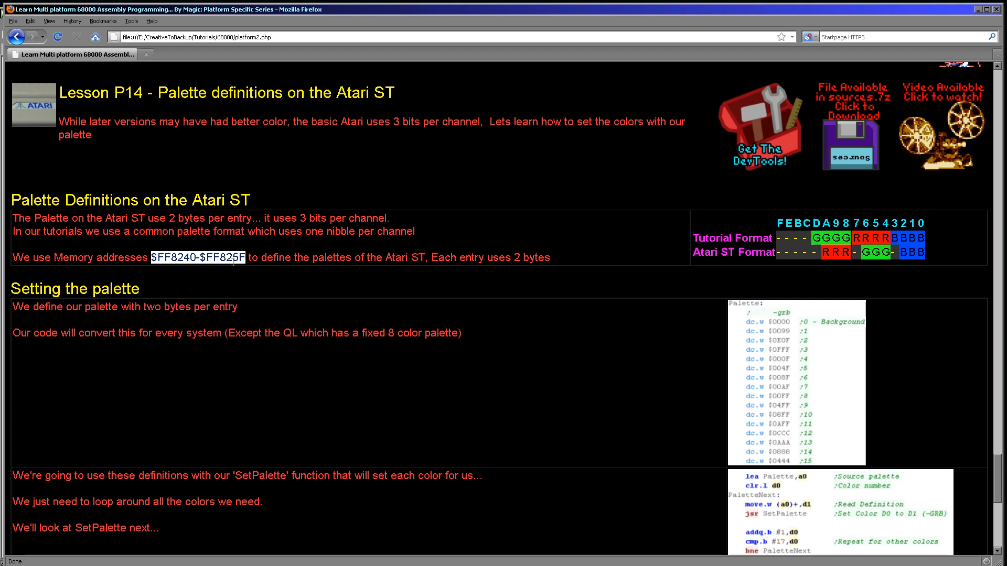
pyautogui.moveTo(334, 232)
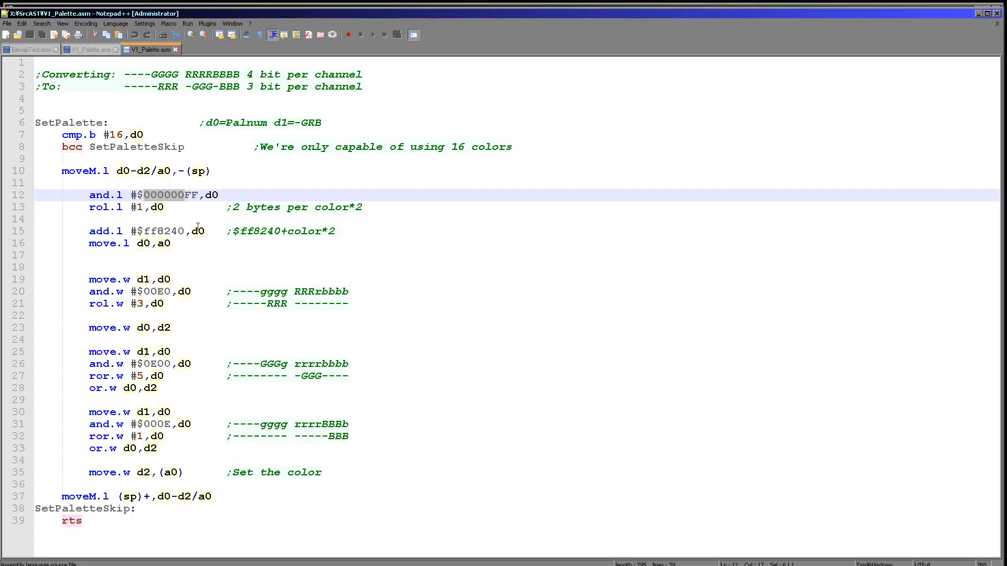
pyautogui.doubleClick(165, 232)
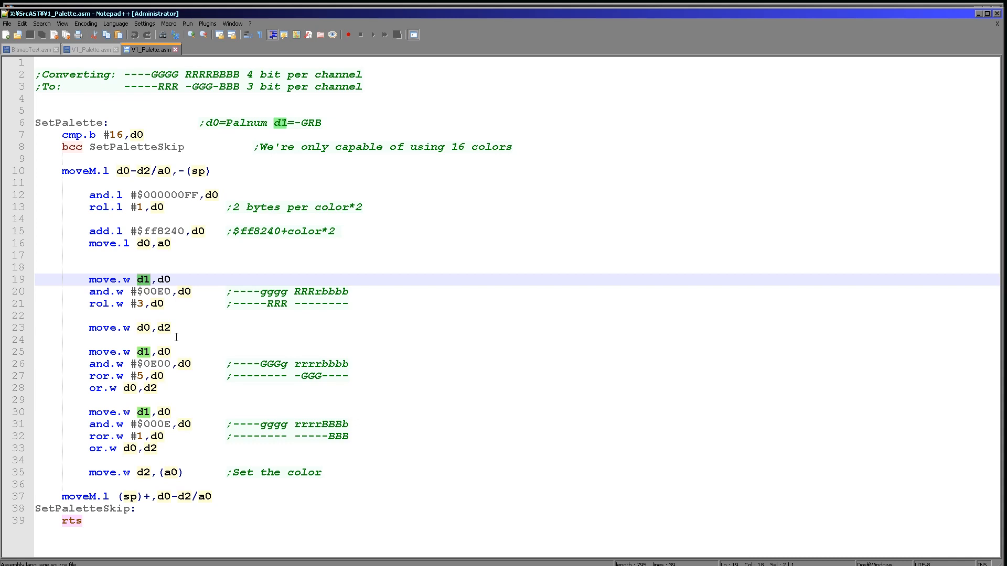
pyautogui.click(165, 327)
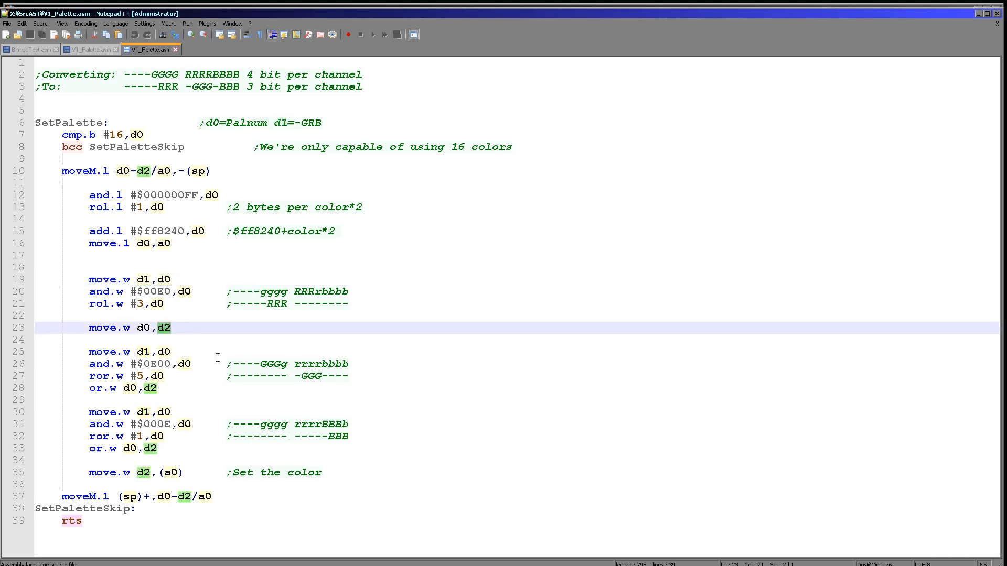
pyautogui.moveTo(183, 327)
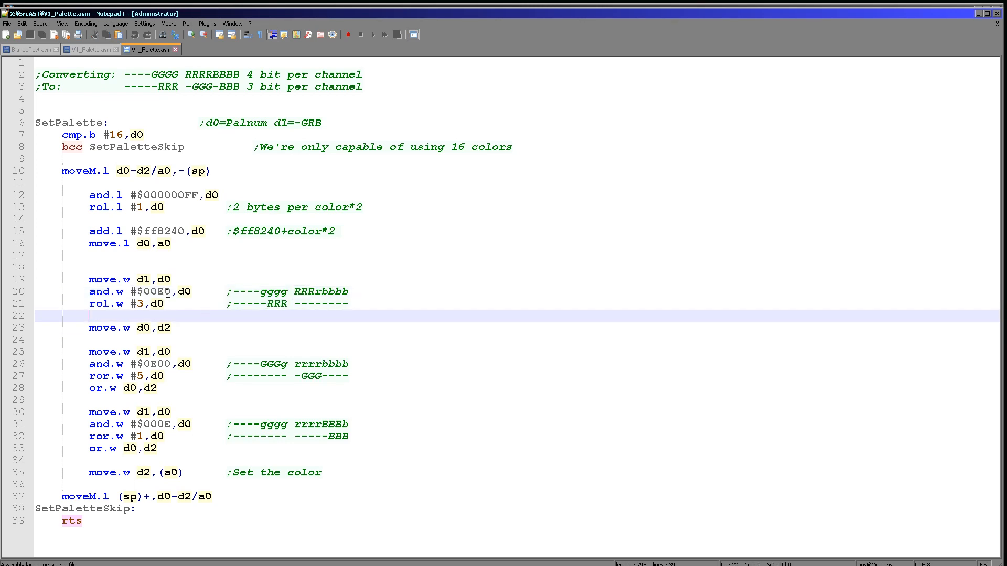
# - Highlight the $00E0 red mask, RRR comment bits and $0E00 green mask, then switch to BitmapTest.asm
pyautogui.click(158, 291)
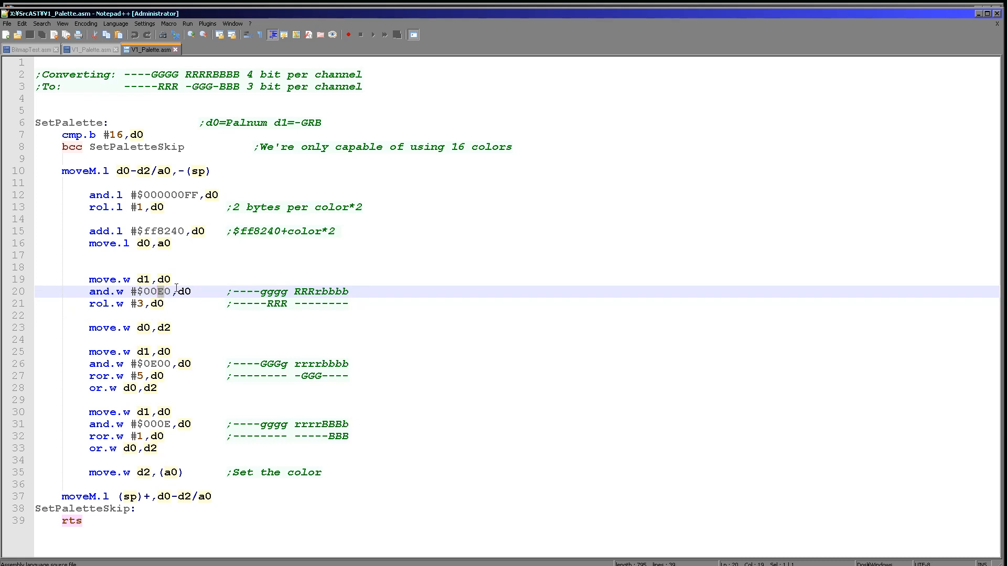
pyautogui.moveTo(169, 307)
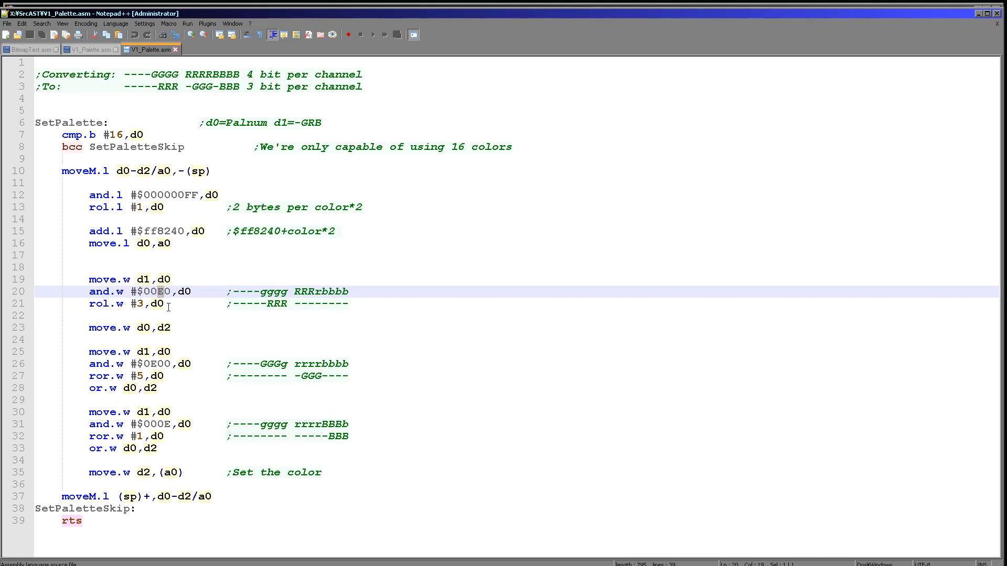
pyautogui.doubleClick(304, 291)
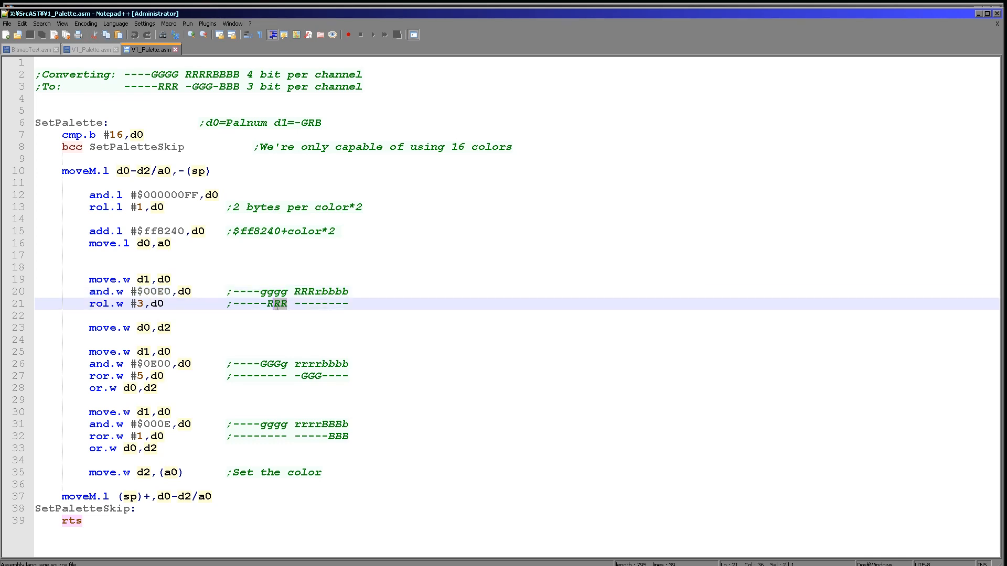
pyautogui.doubleClick(276, 304)
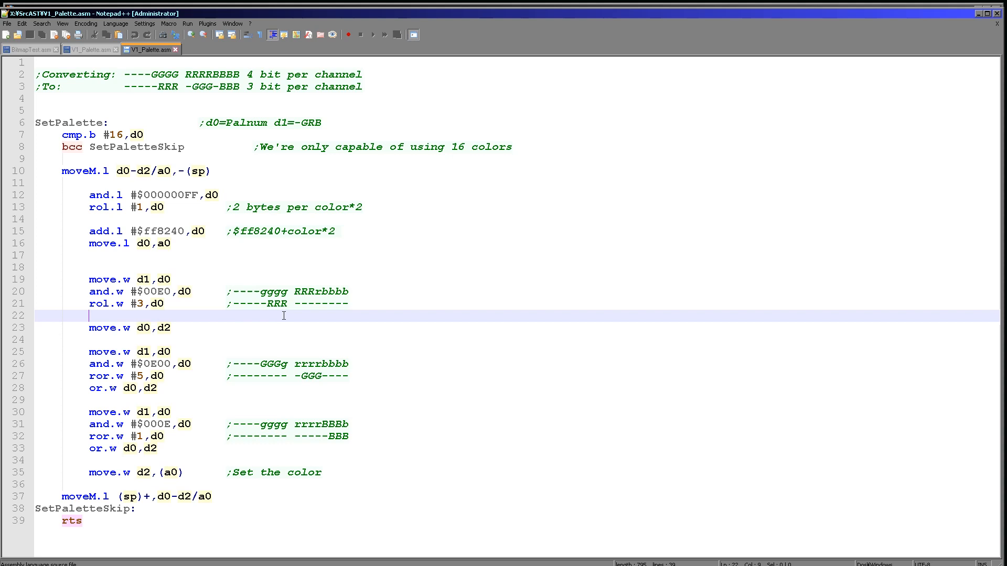
pyautogui.click(228, 363)
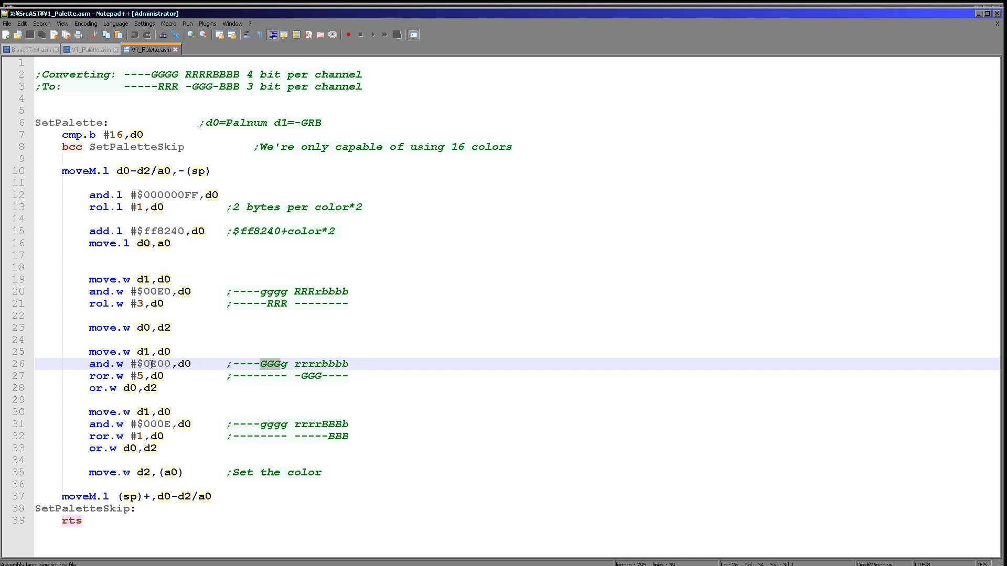
pyautogui.click(154, 363)
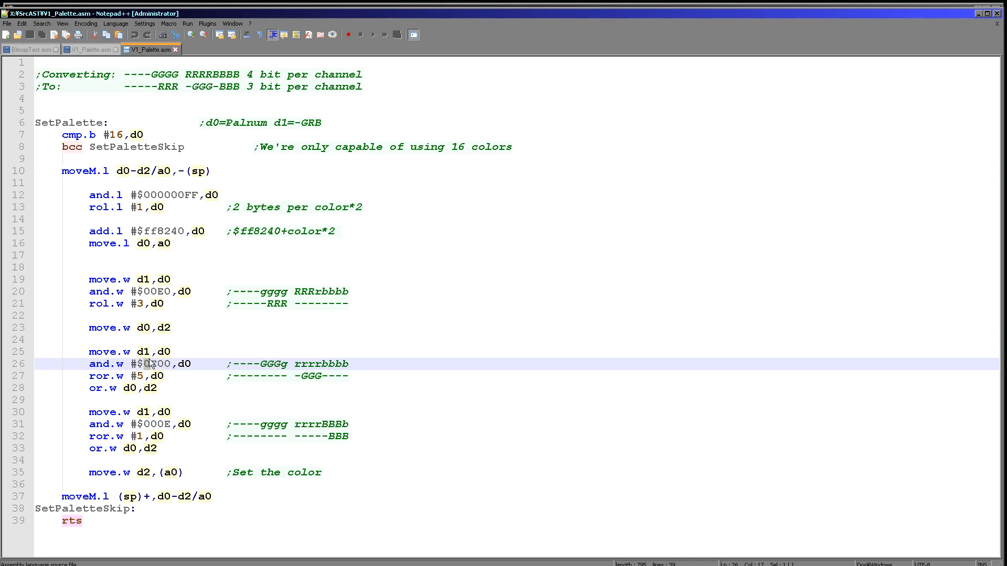
pyautogui.click(30, 49)
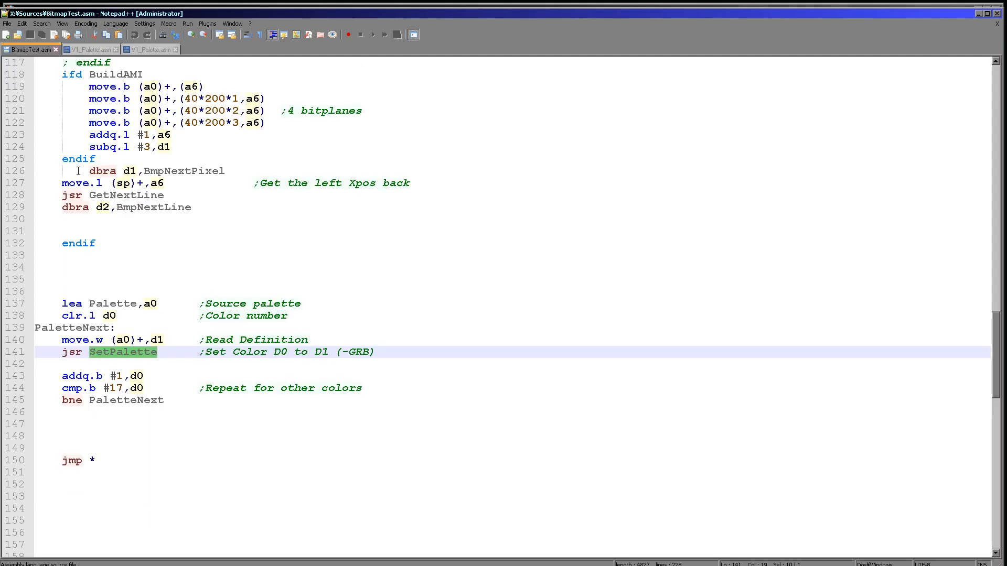
# - View the Palette data, then highlight V1_Palette.asm's green merge, blue lines, d2 and colour write
pyautogui.scroll(-3)
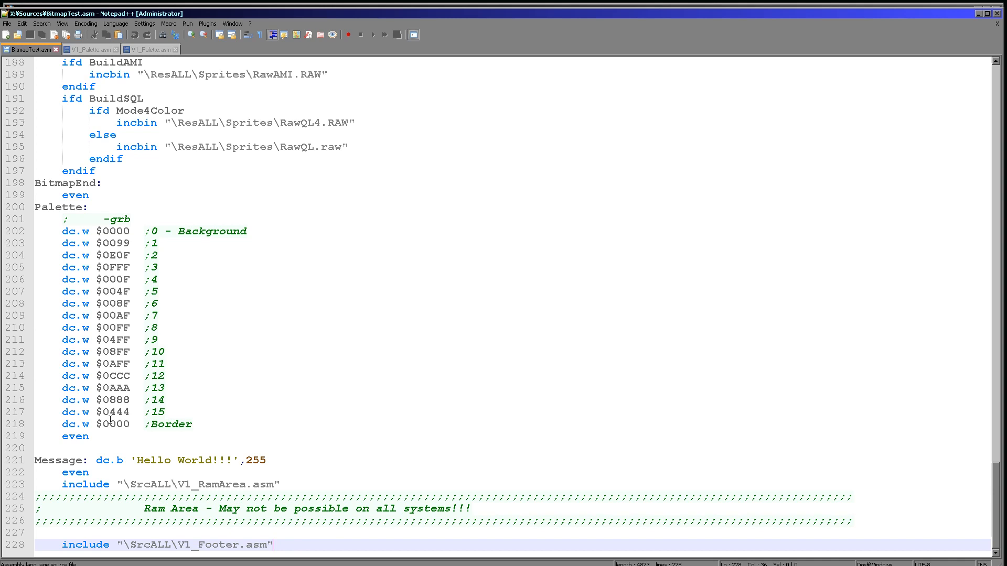
pyautogui.click(149, 50)
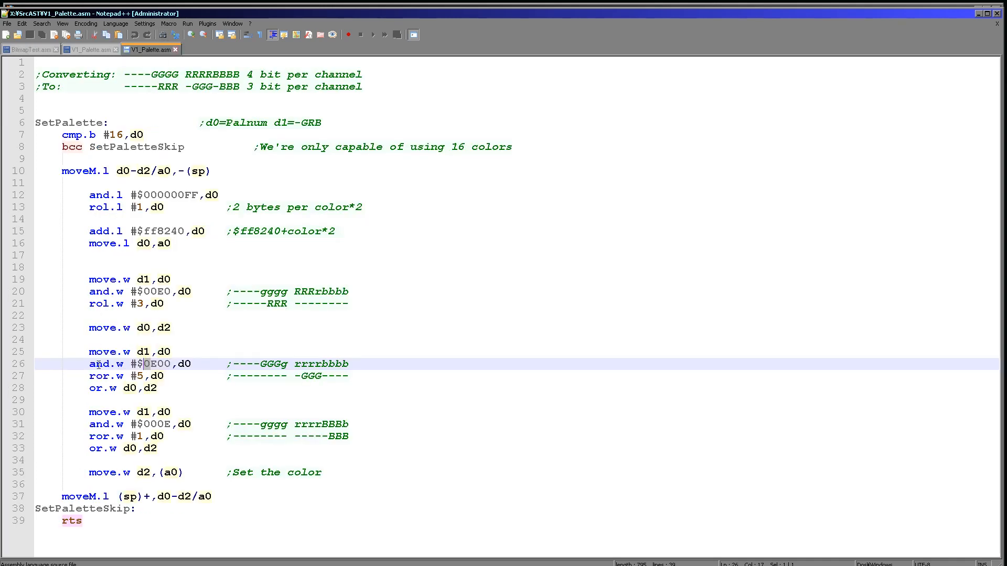
pyautogui.click(132, 388)
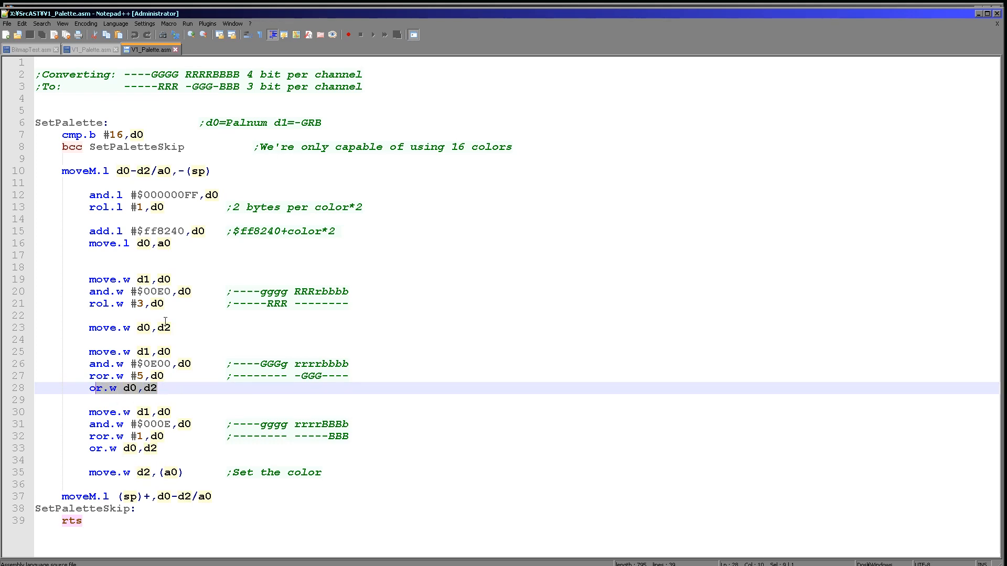
pyautogui.moveTo(316, 349)
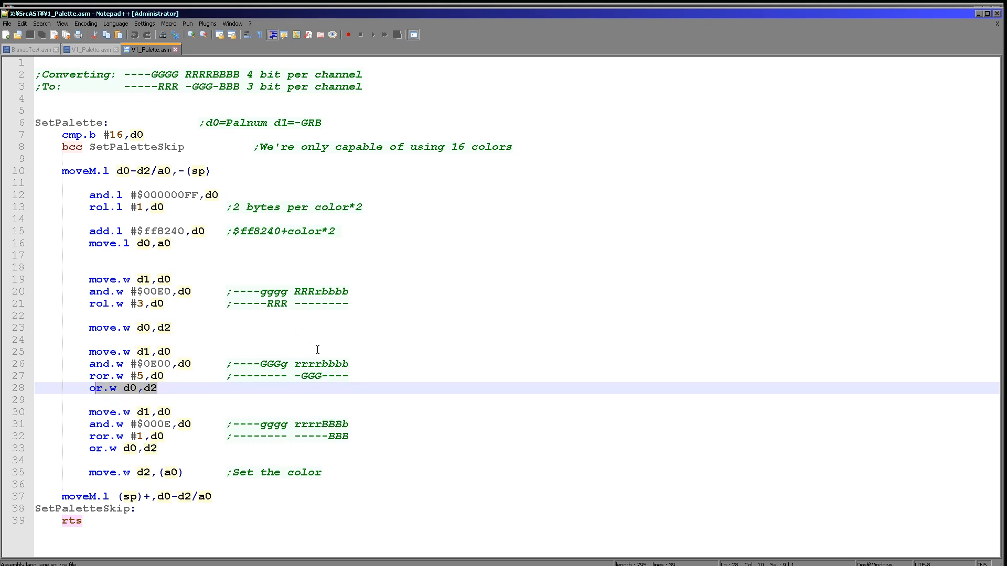
pyautogui.click(166, 424)
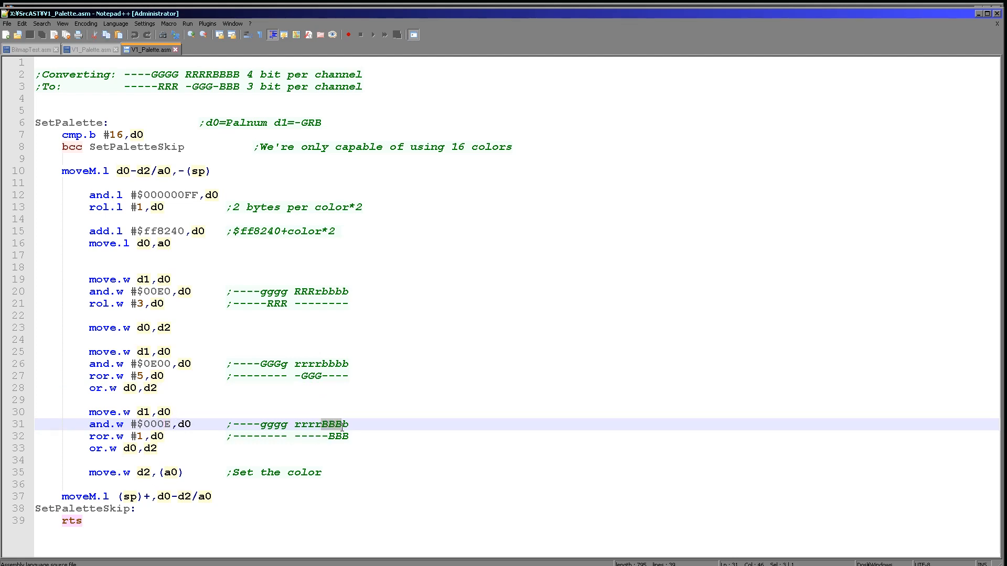
pyautogui.moveTo(140, 448)
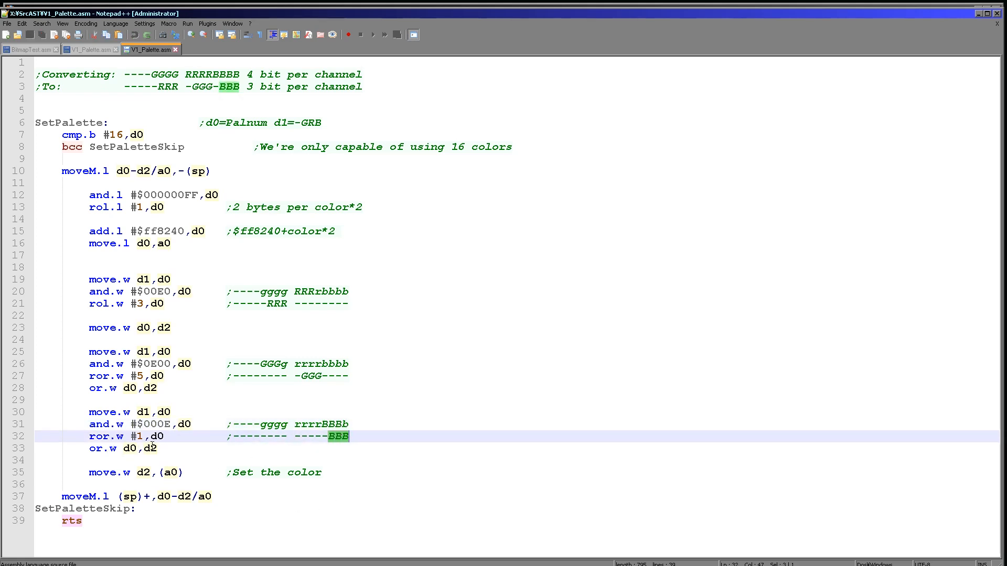
pyautogui.doubleClick(146, 449)
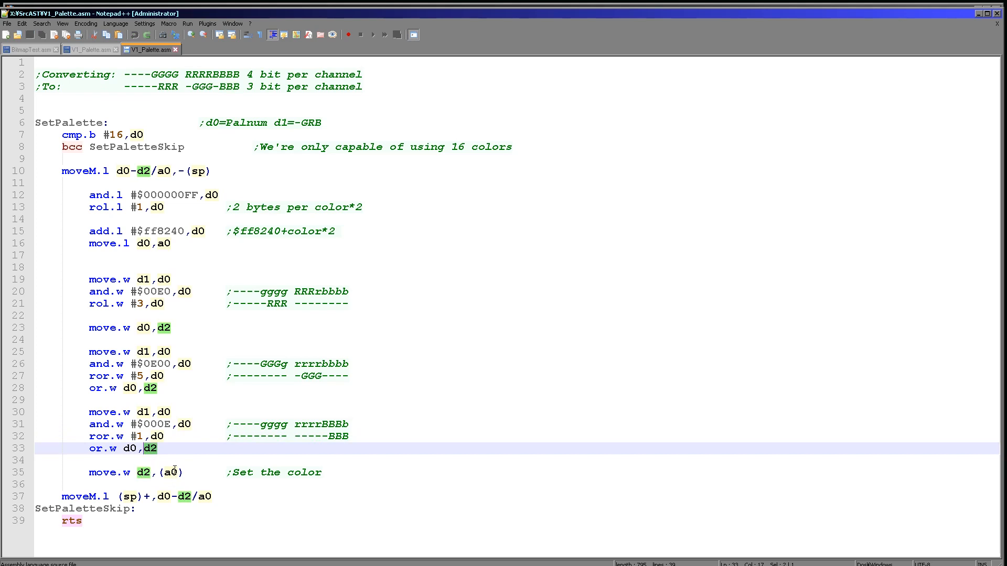
pyautogui.click(172, 472)
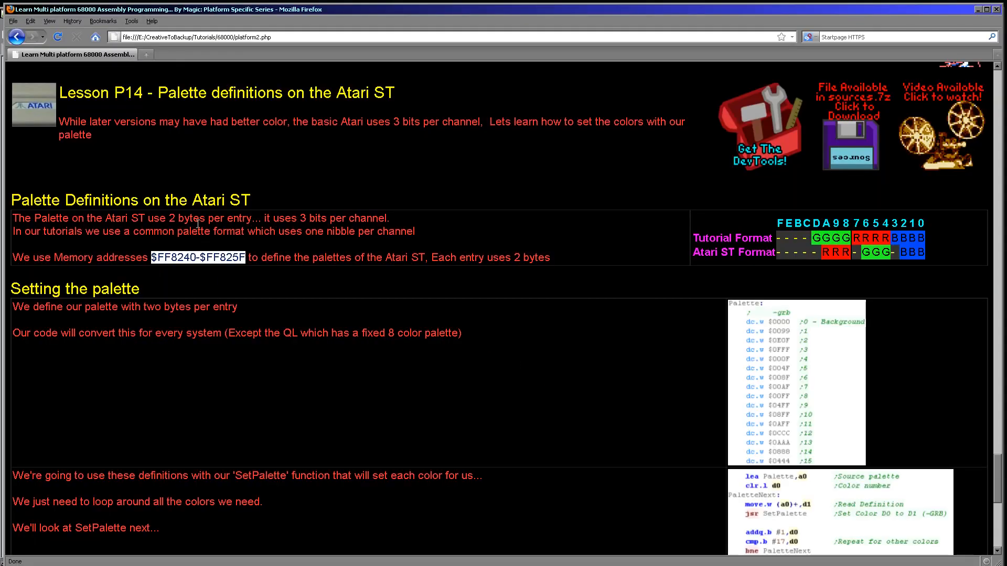
pyautogui.moveTo(249, 271)
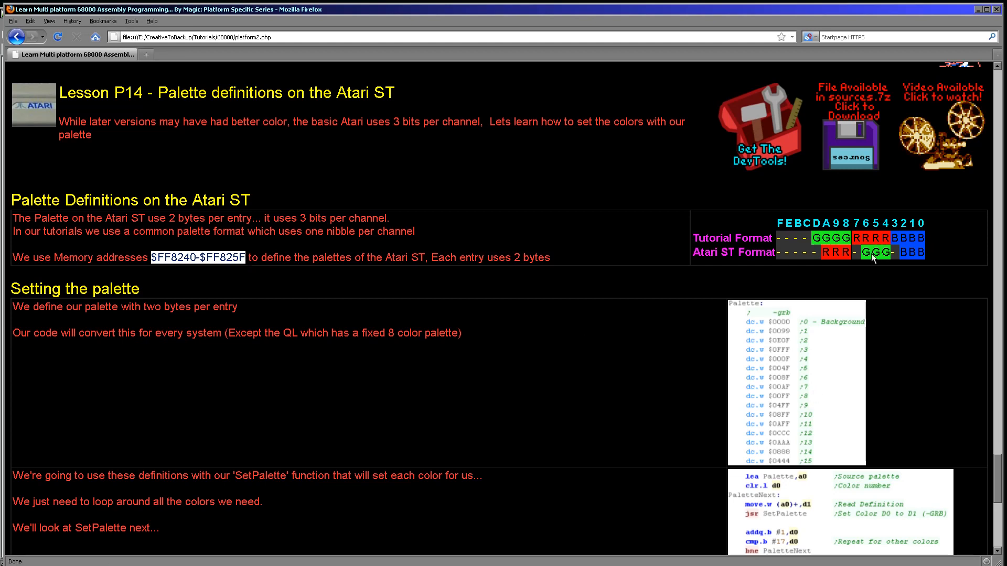
pyautogui.moveTo(841, 283)
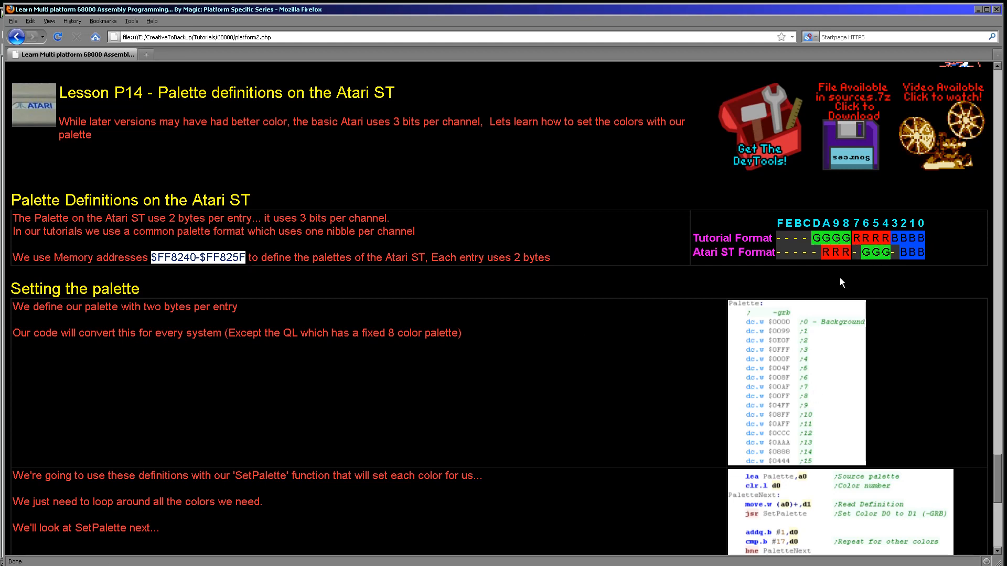
pyautogui.moveTo(825, 229)
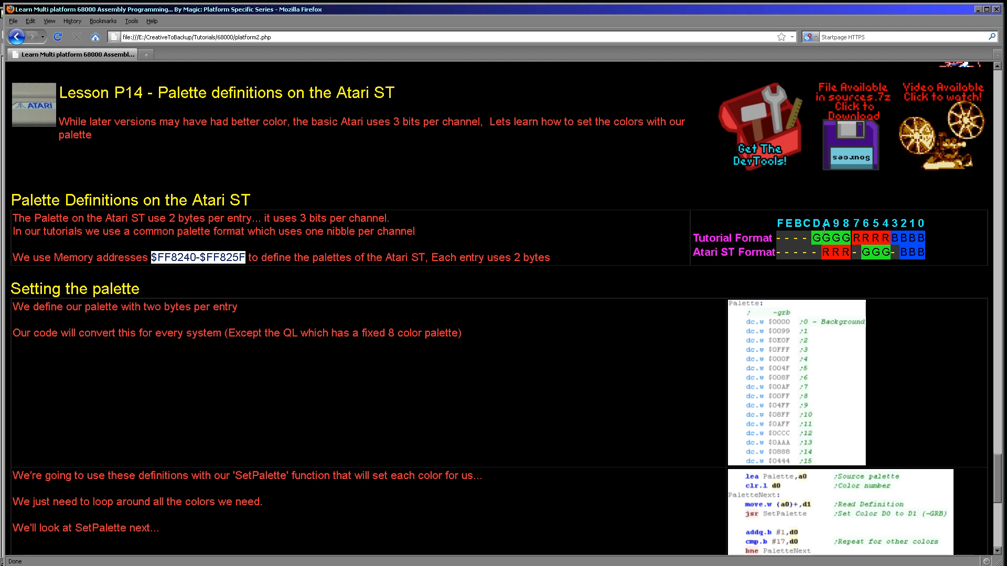